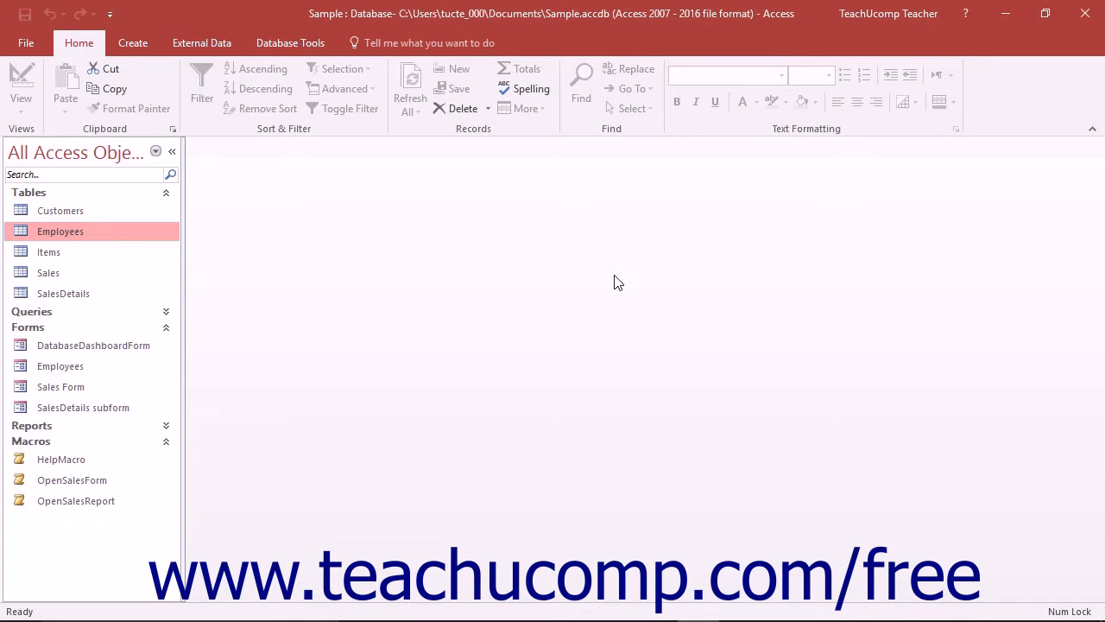
mouse_move(528, 254)
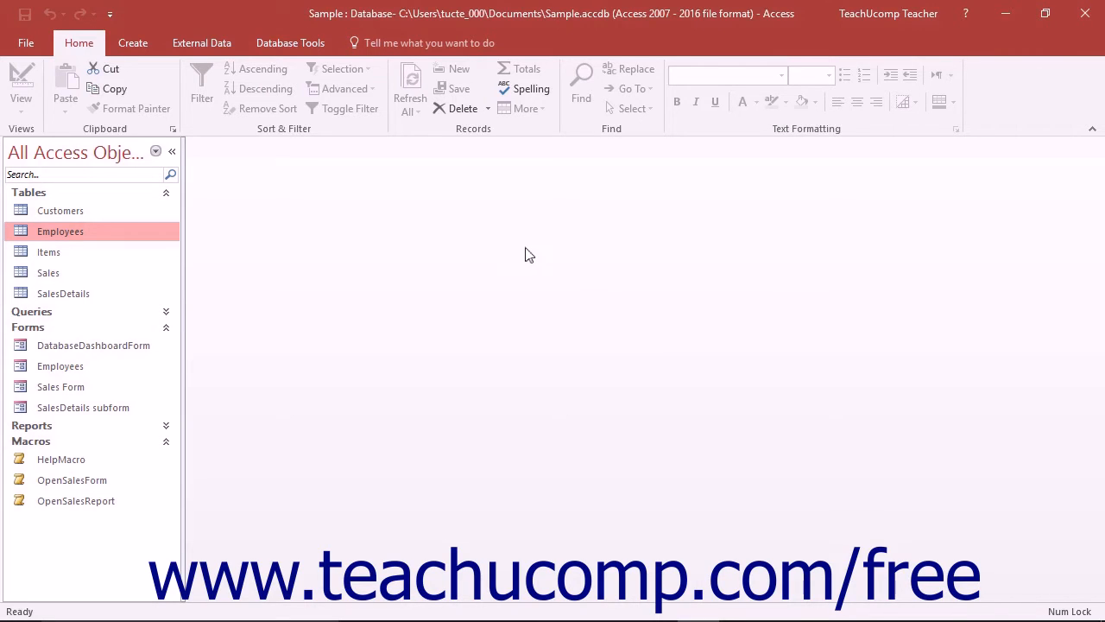
mouse_move(104, 238)
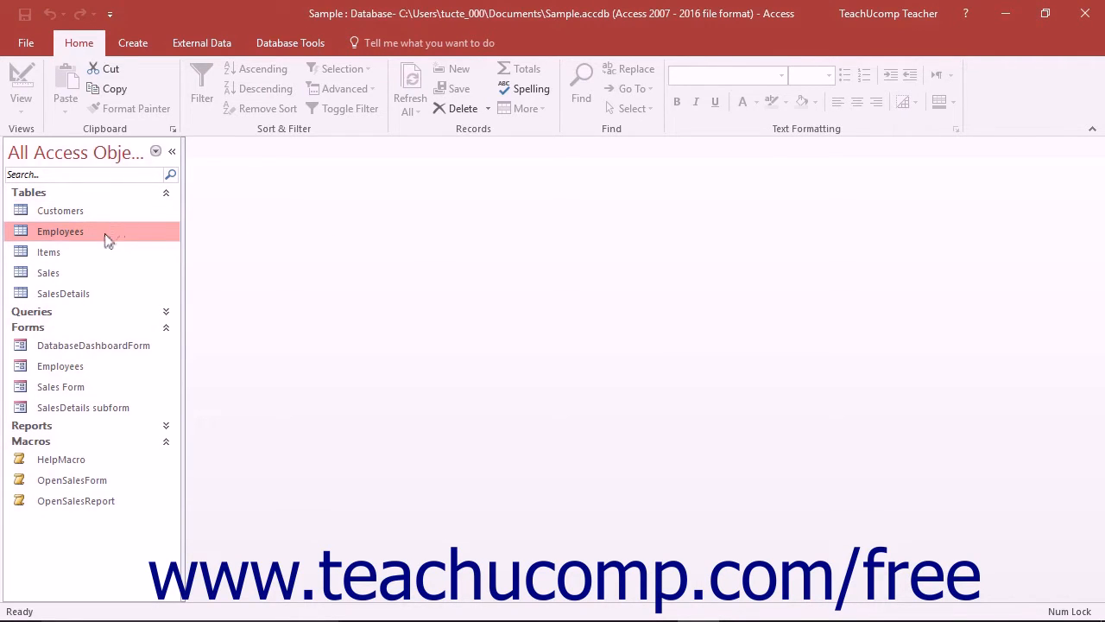
Bring up the Employees table's TerminationMacro named data macro in the macro designer
double_click(61, 231)
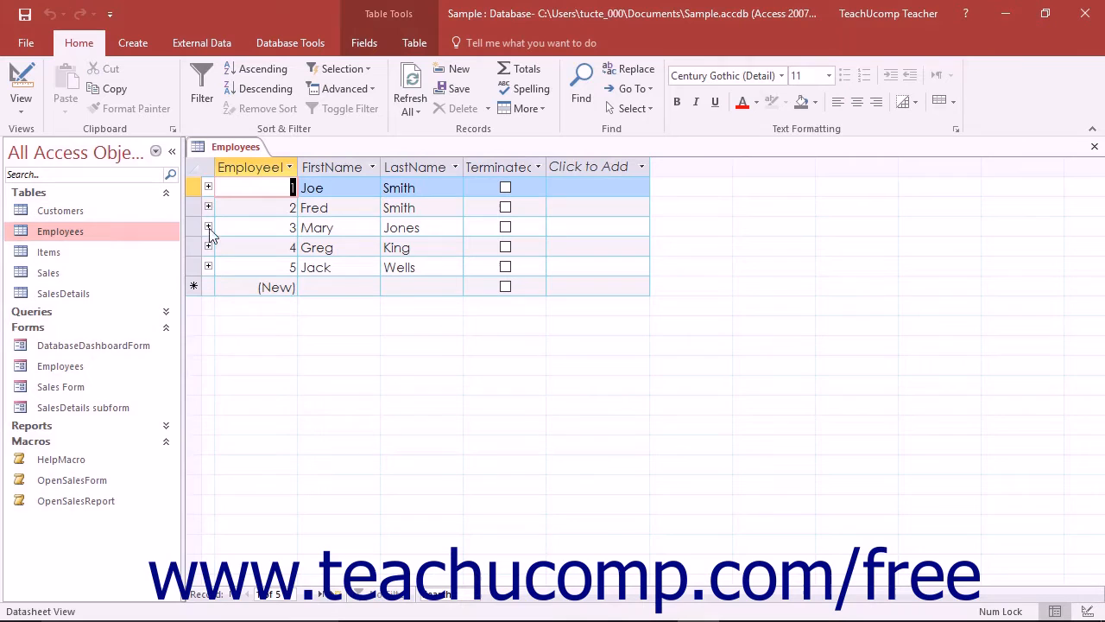
left_click(414, 42)
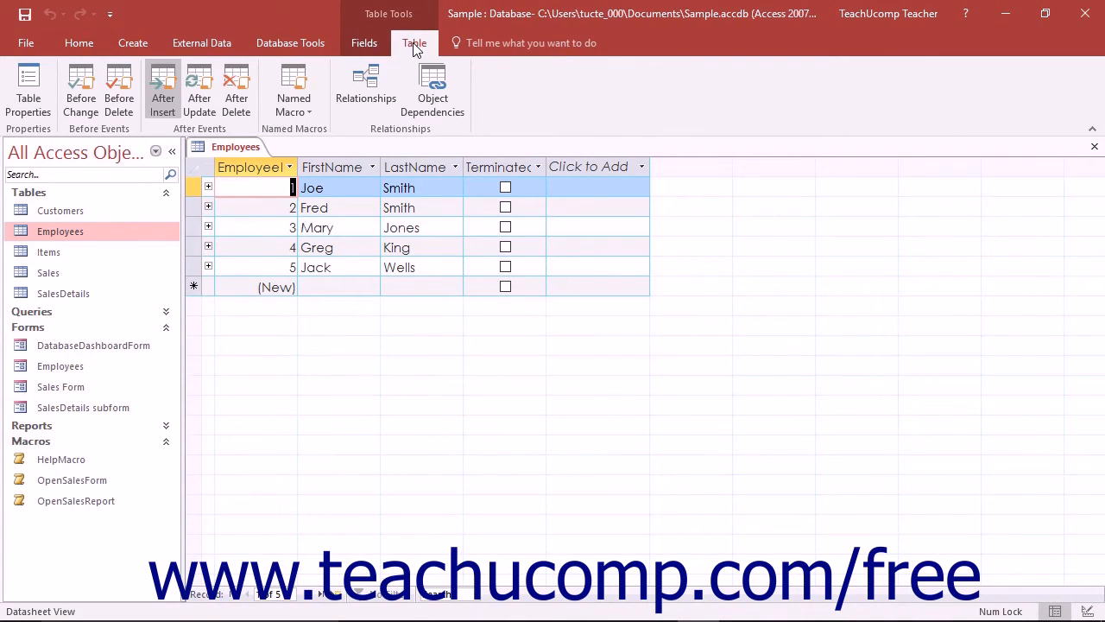
mouse_move(293, 89)
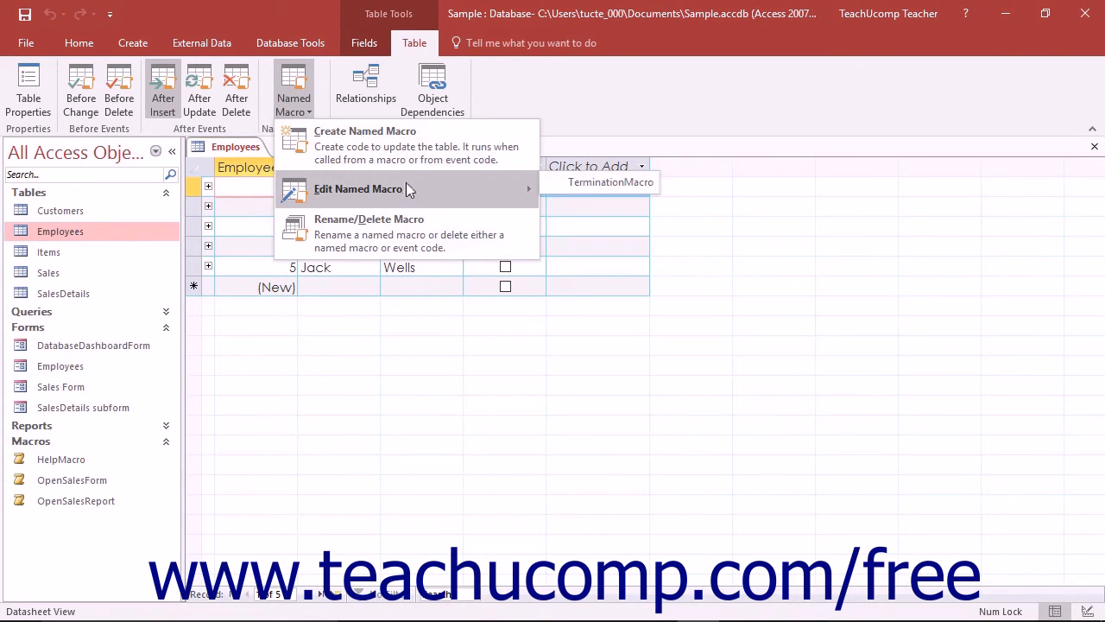
mouse_move(429, 188)
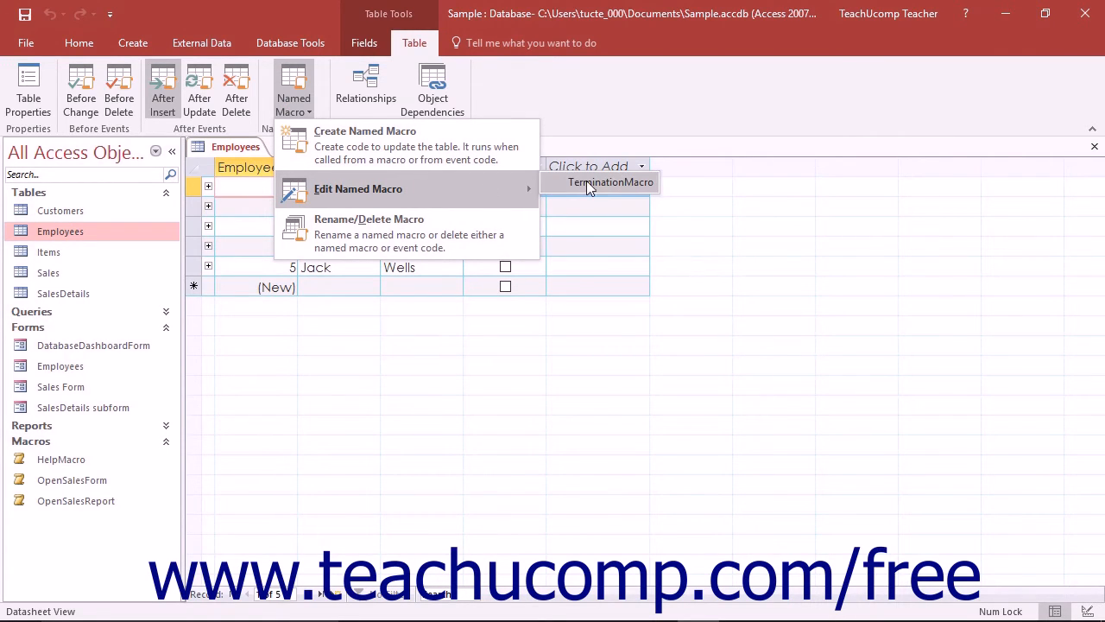
left_click(611, 183)
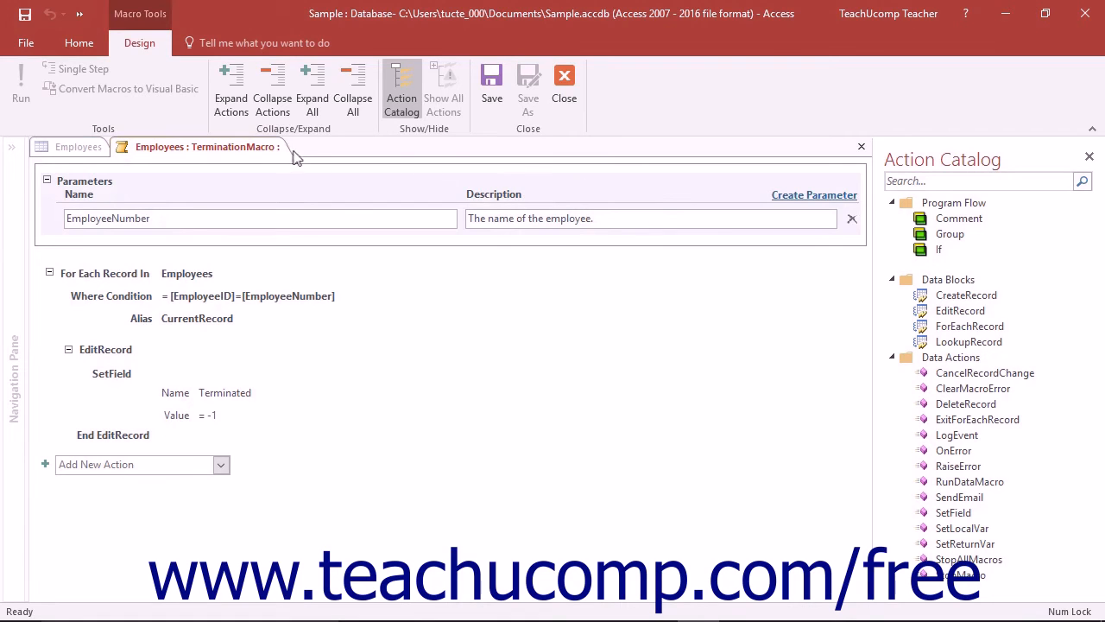
mouse_move(490, 82)
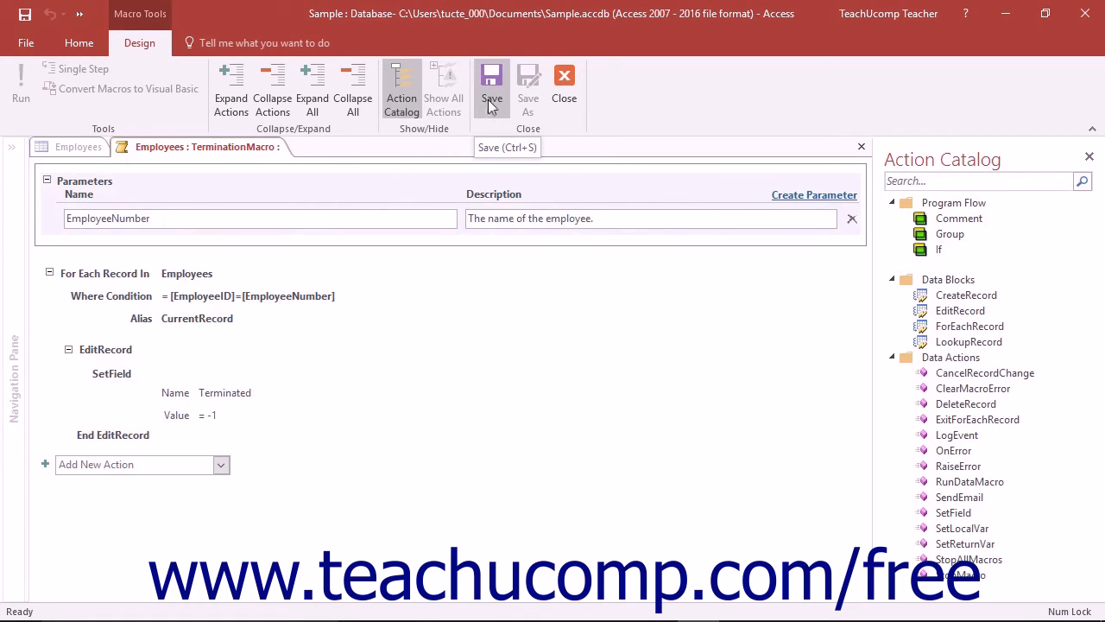
Save TerminationMacro and close the designer back to the Employees datasheet
left_click(491, 87)
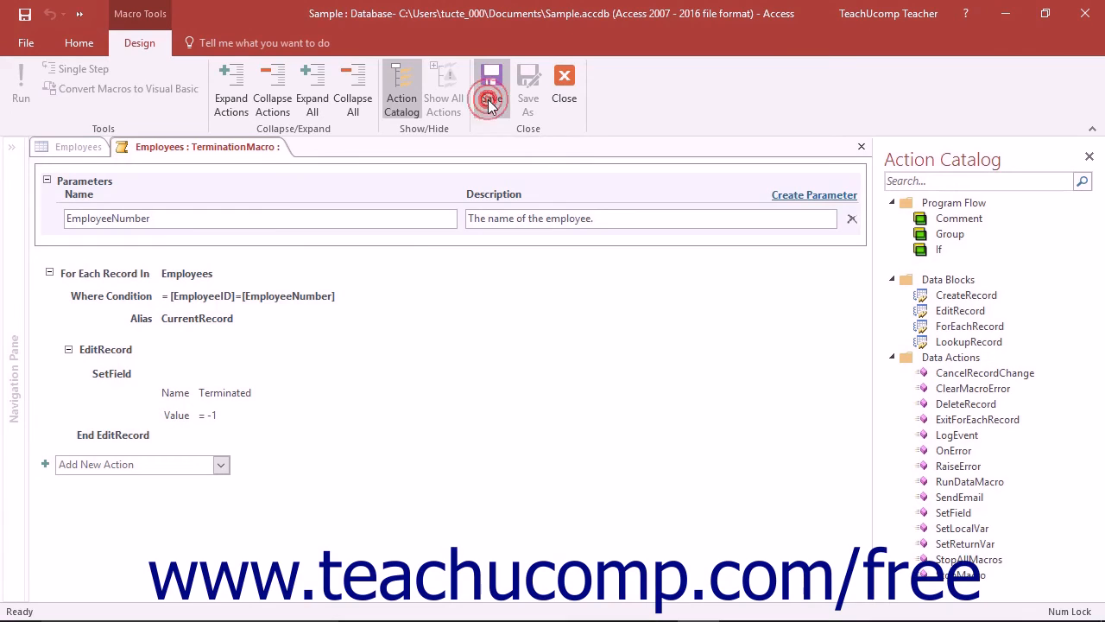
left_click(490, 83)
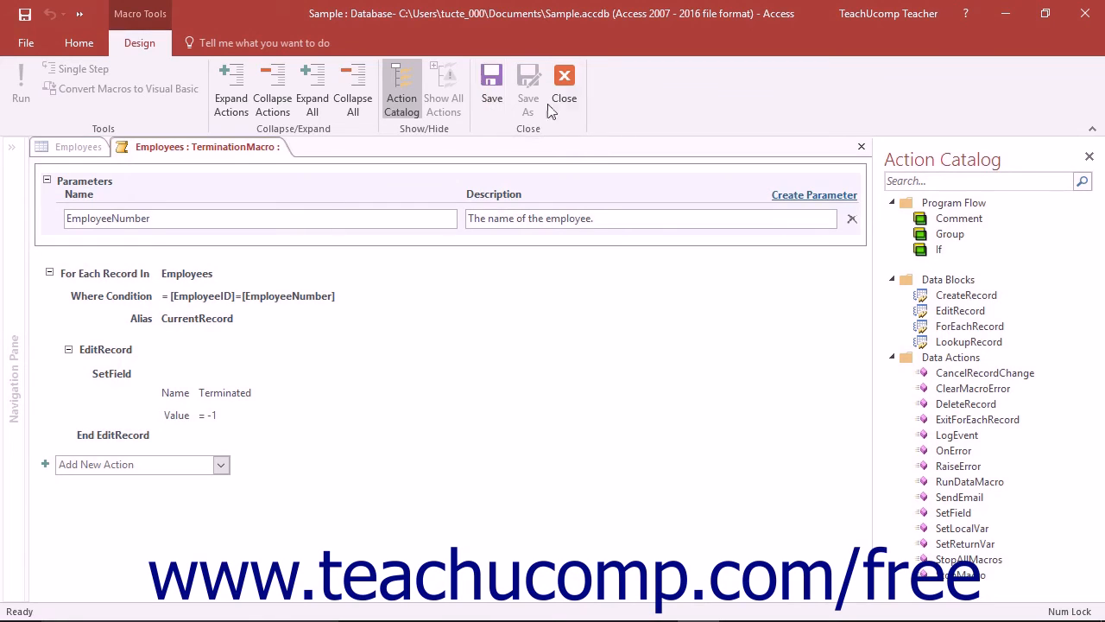
mouse_move(563, 87)
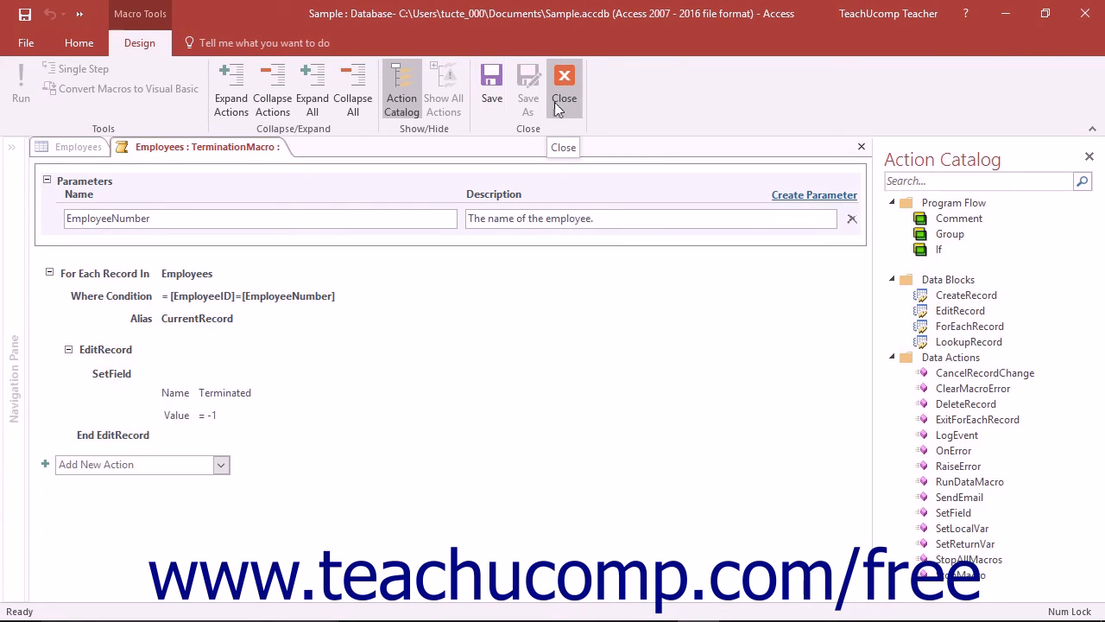
left_click(563, 83)
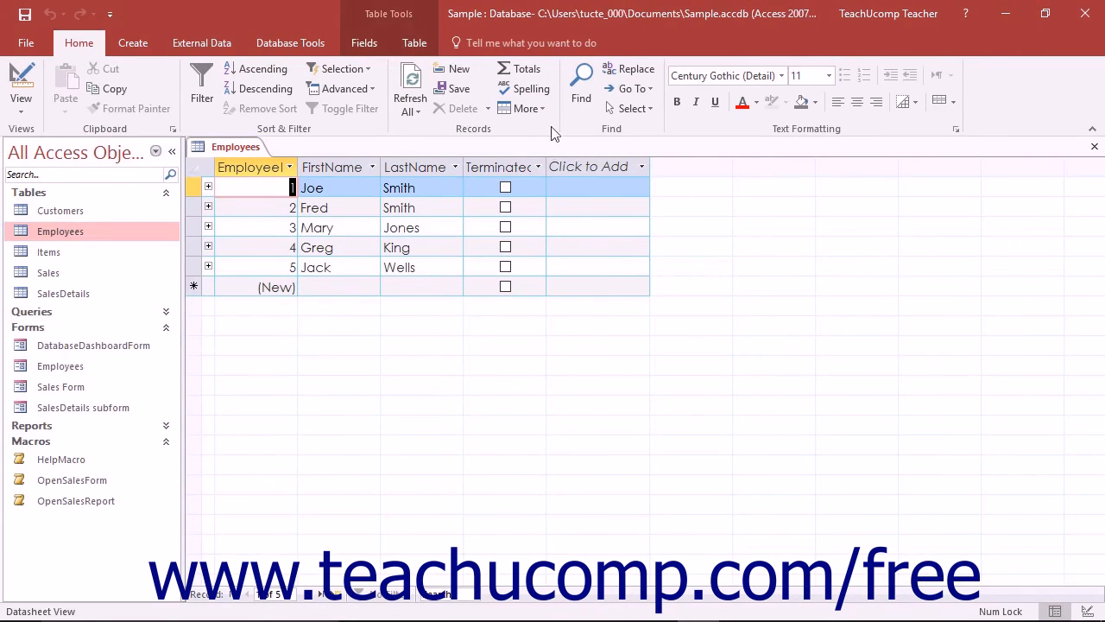